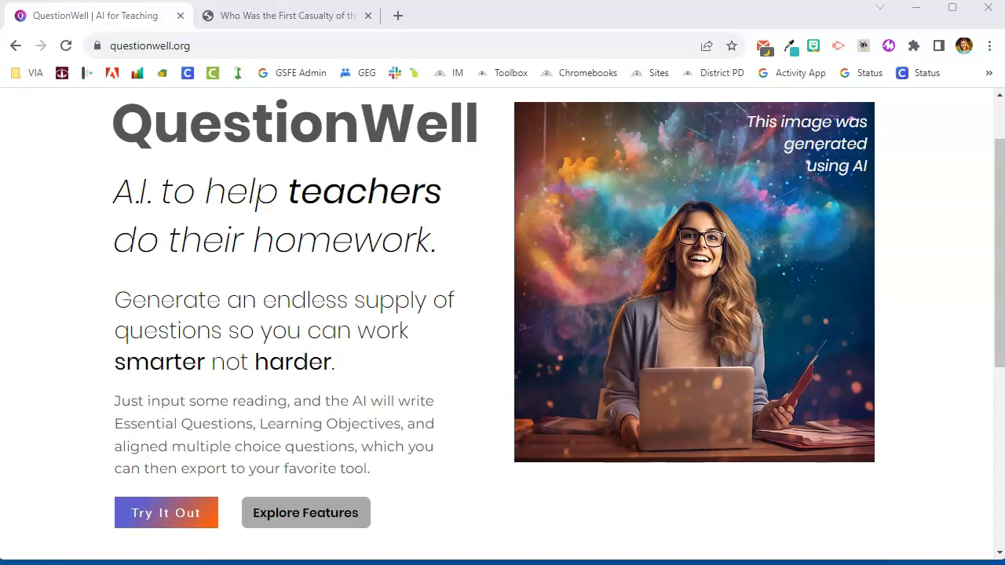
pyautogui.moveTo(742, 496)
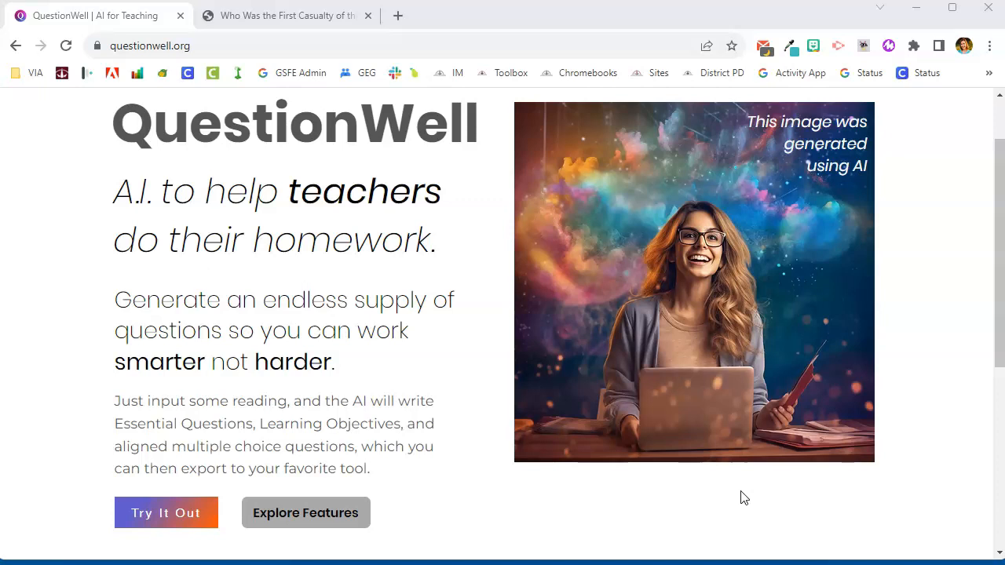
# Step: Scroll the QuestionWell homepage down to the 'Export to' section listing Kahoot, Quizizz, Canvas and Google Forms
pyautogui.scroll(-3)
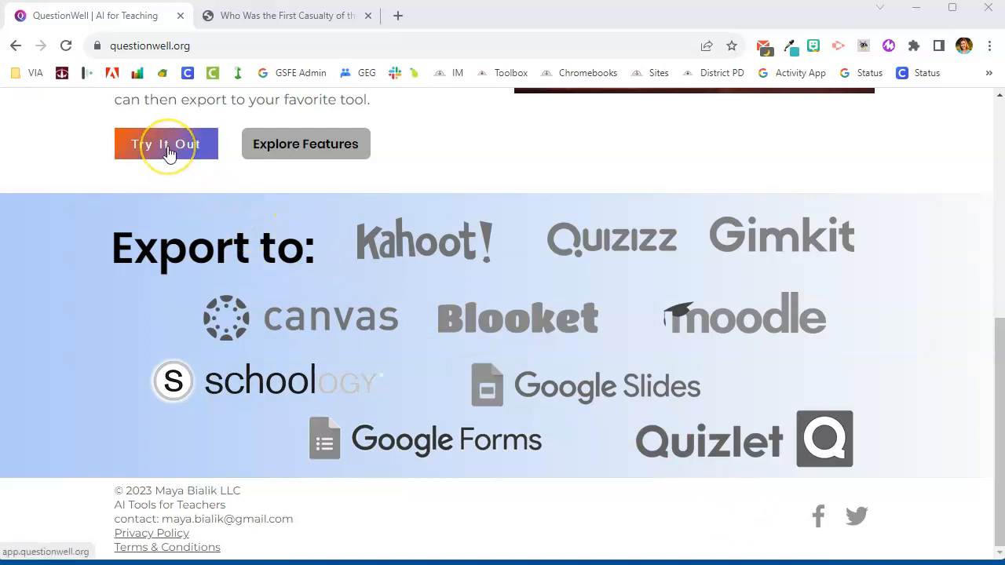
# Step: Launch the QuestionWell app and sign in with the Google account to reach the question-creation form
pyautogui.click(167, 144)
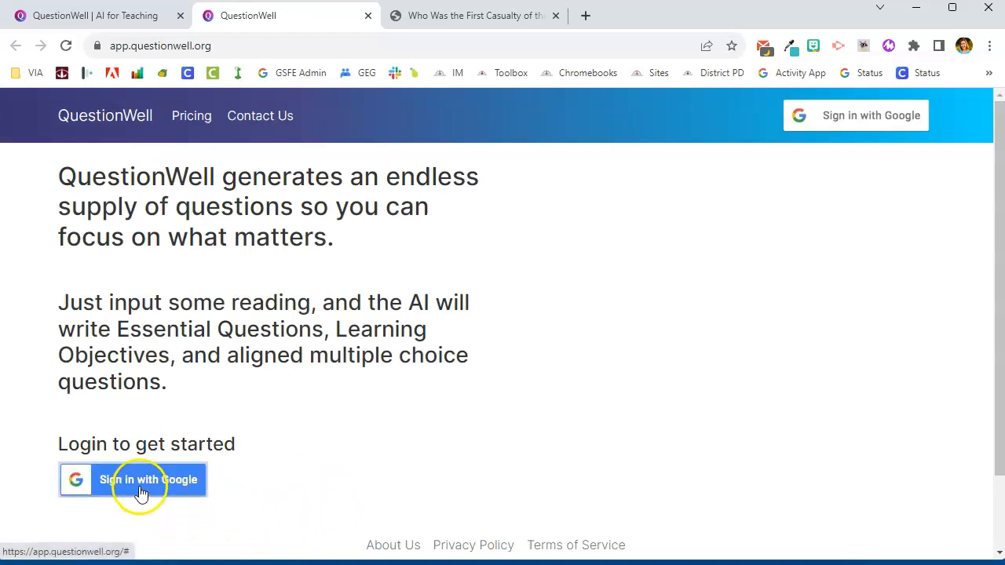
pyautogui.click(148, 481)
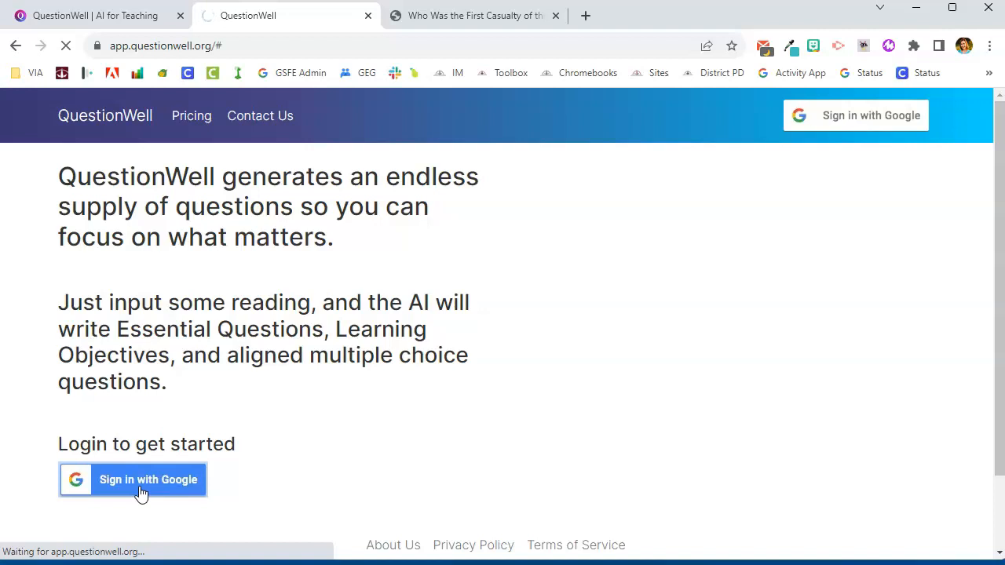
pyautogui.click(147, 480)
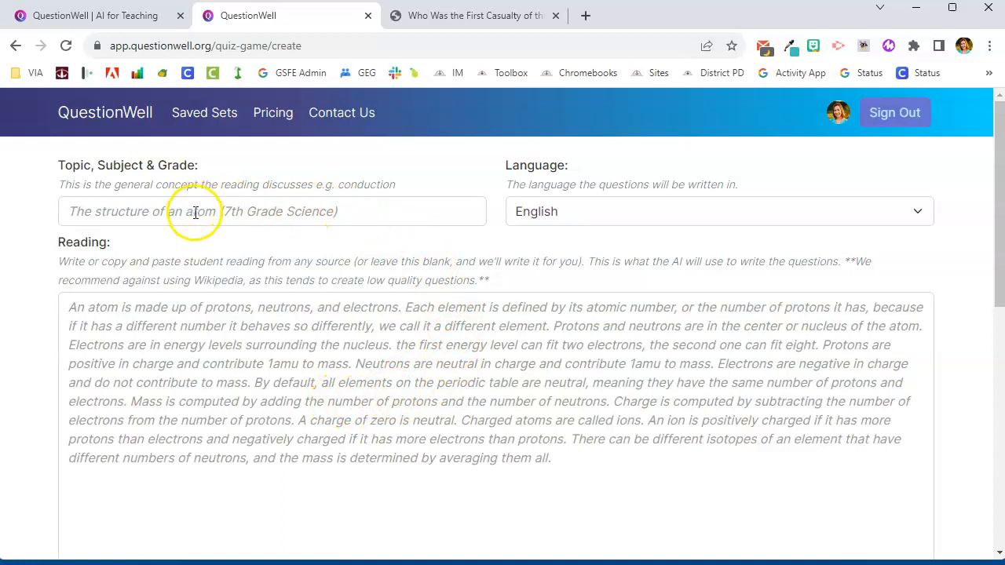
pyautogui.moveTo(621, 214)
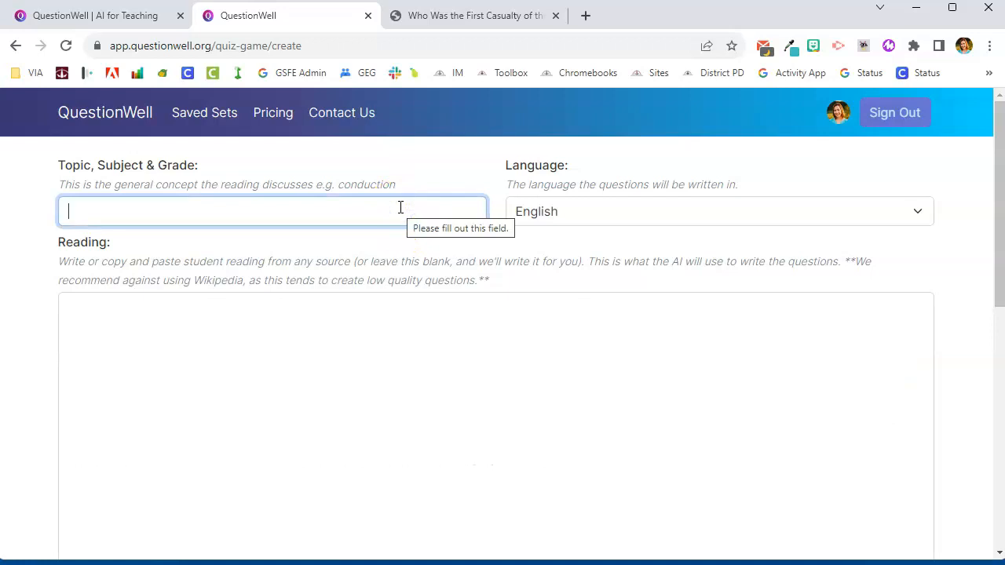
# Step: Enter '5th Social Studies' as the topic, subject and grade of the new set
pyautogui.write('5')
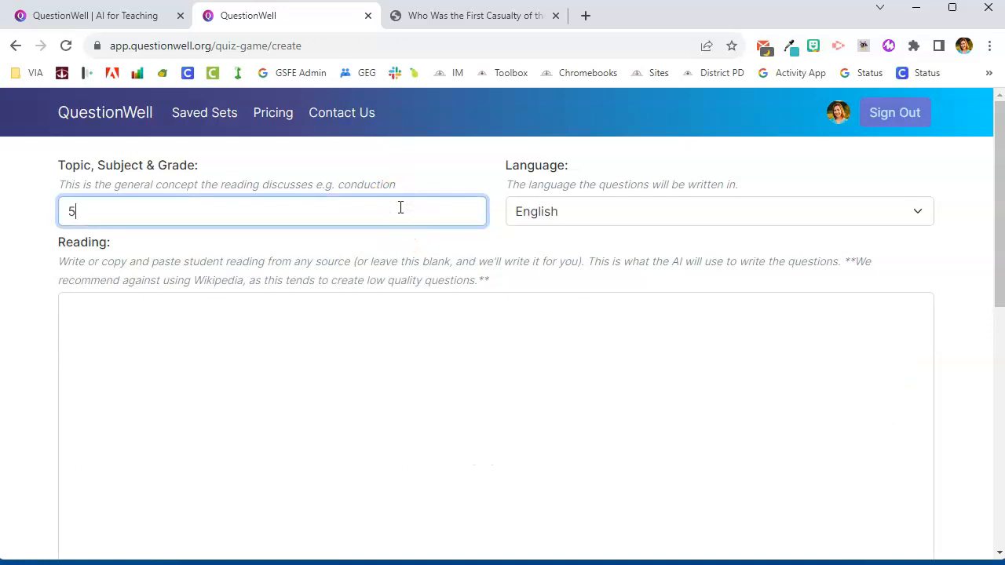
pyautogui.write('th Social')
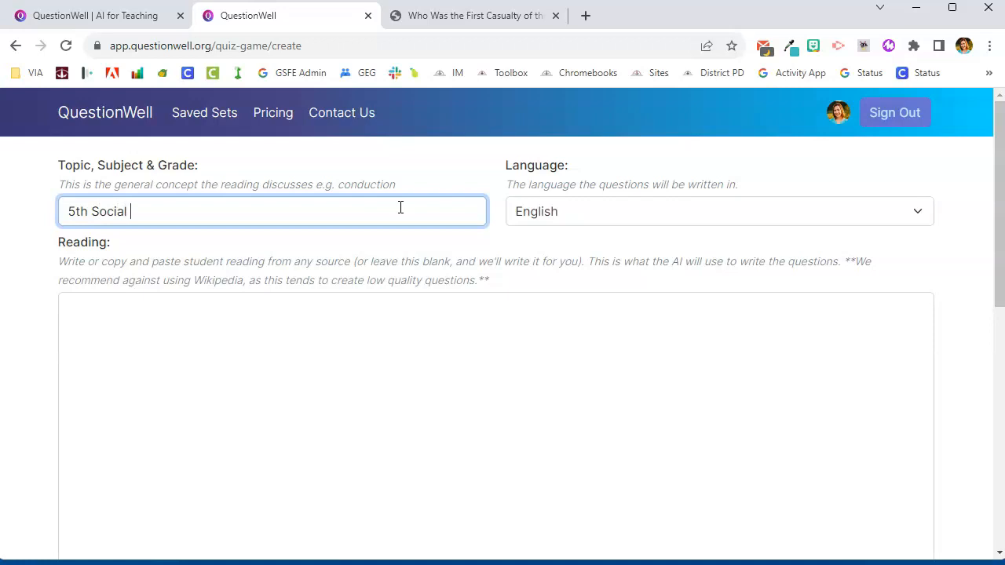
pyautogui.write('Studies')
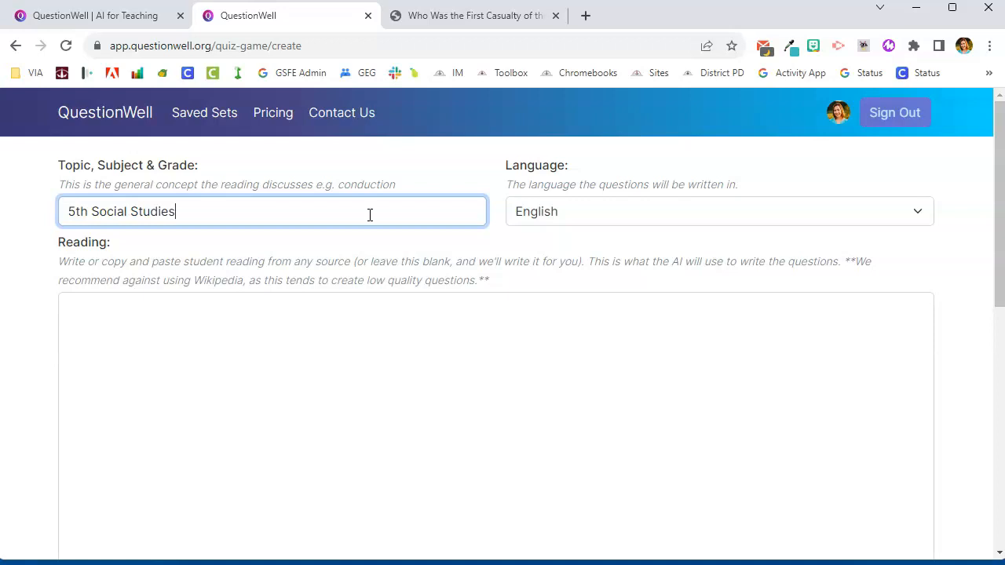
pyautogui.moveTo(385, 226)
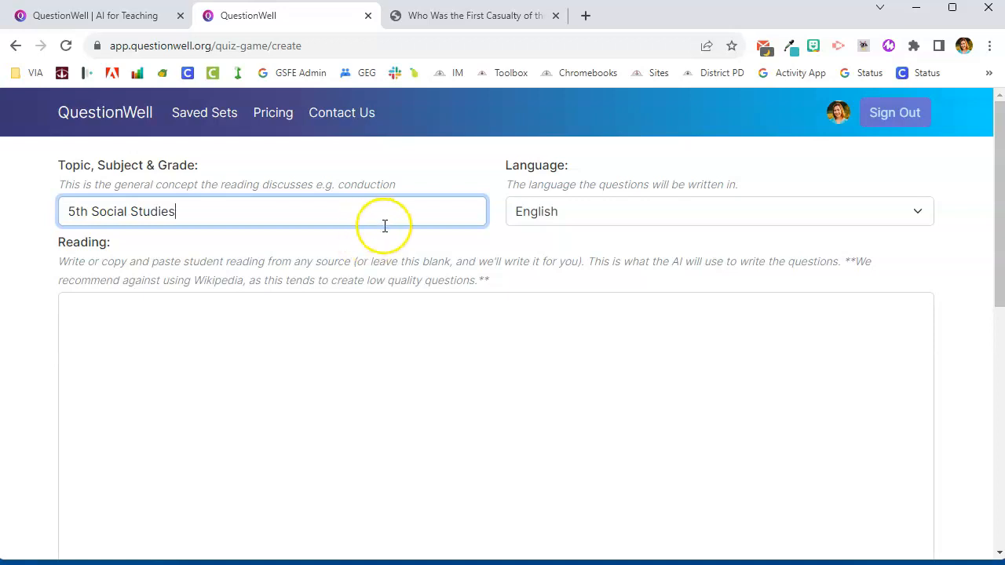
pyautogui.moveTo(201, 264)
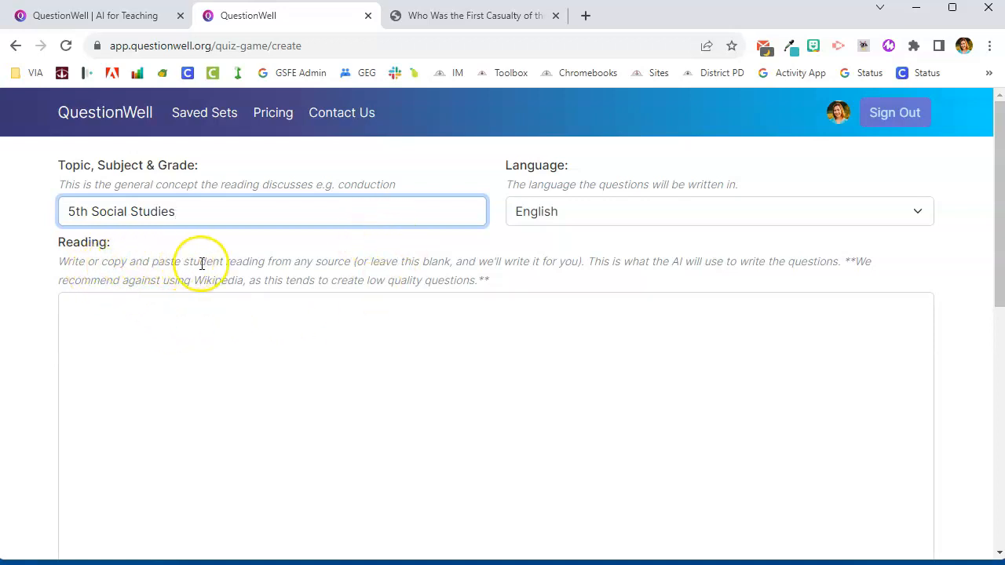
pyautogui.moveTo(242, 259)
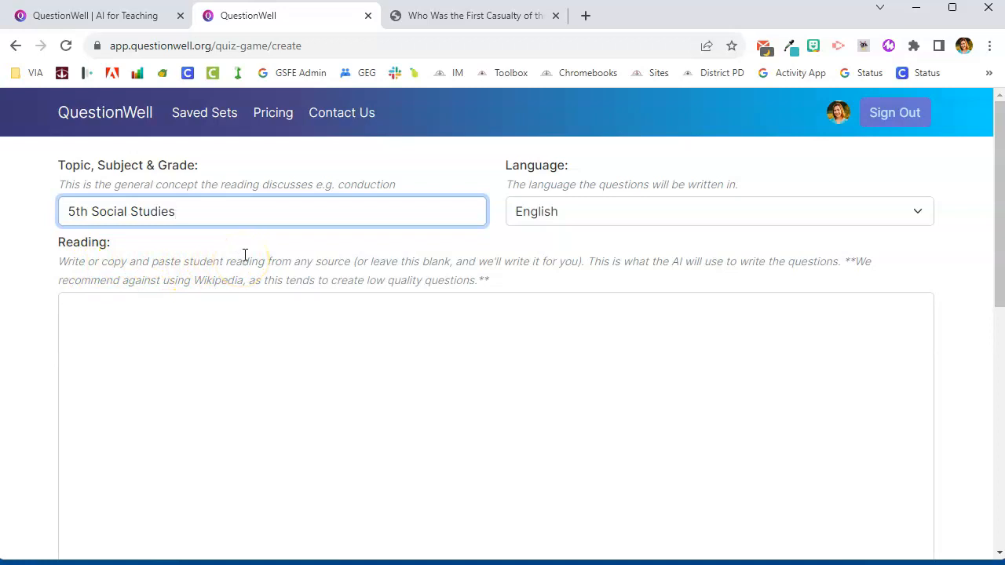
pyautogui.moveTo(245, 260)
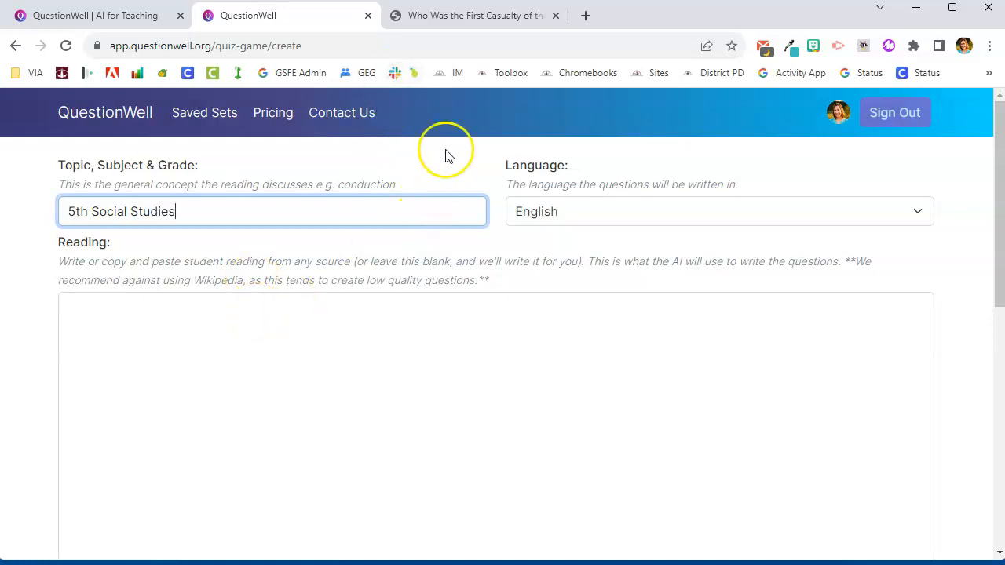
# Step: Capture the Wonderopolis 'First Casualty of the American Revolution' article text with the bookmarklet
pyautogui.click(472, 16)
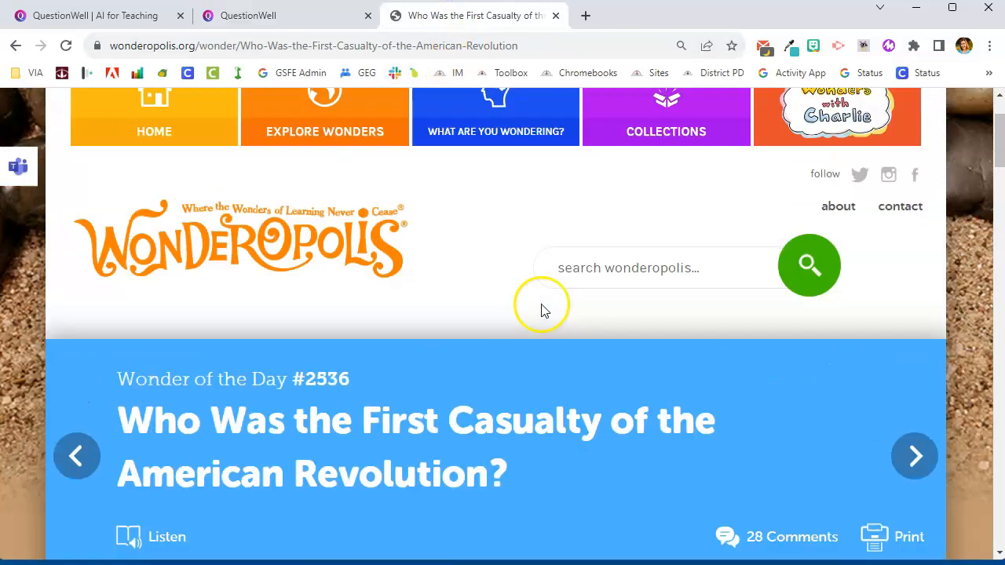
pyautogui.scroll(-3)
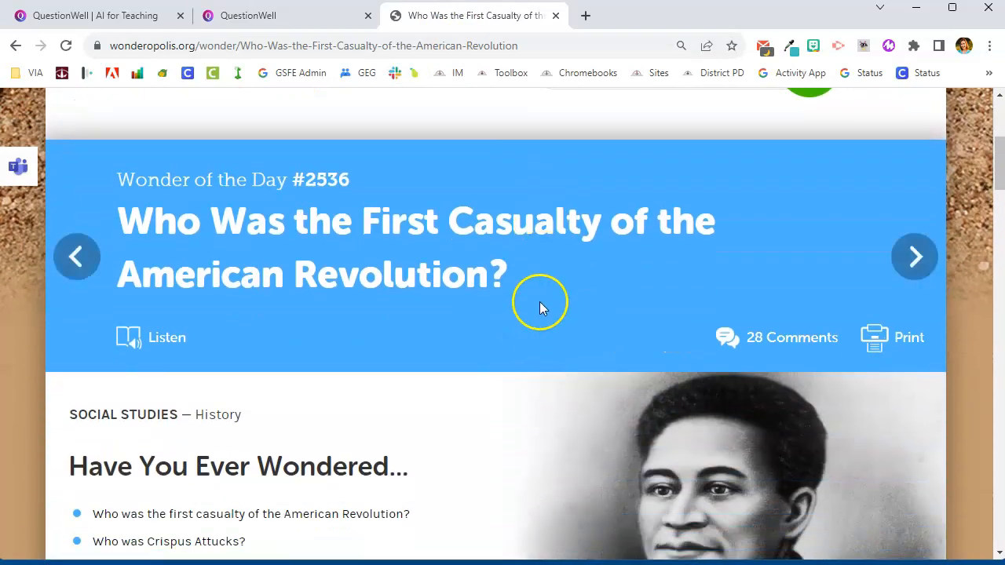
pyautogui.moveTo(534, 79)
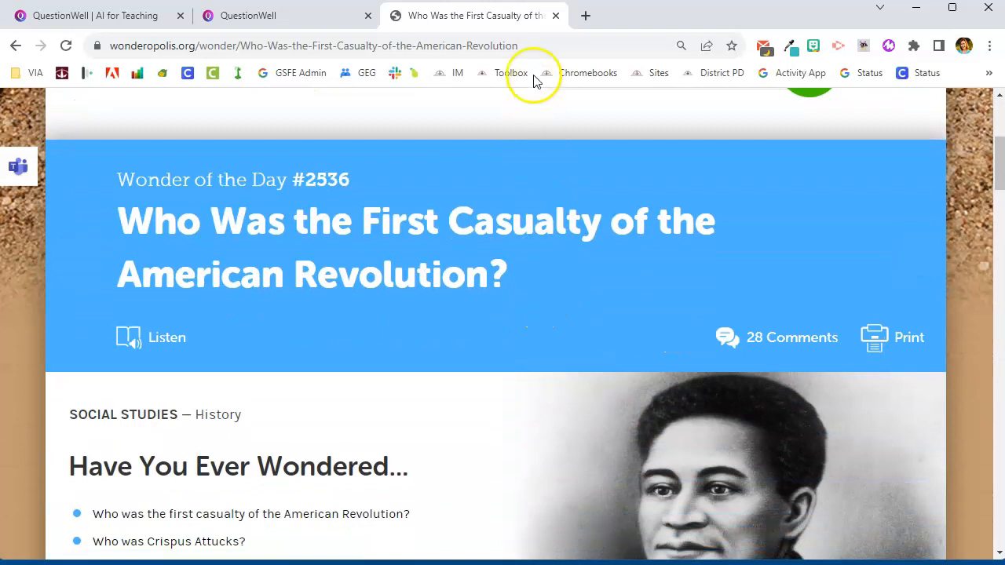
pyautogui.click(314, 44)
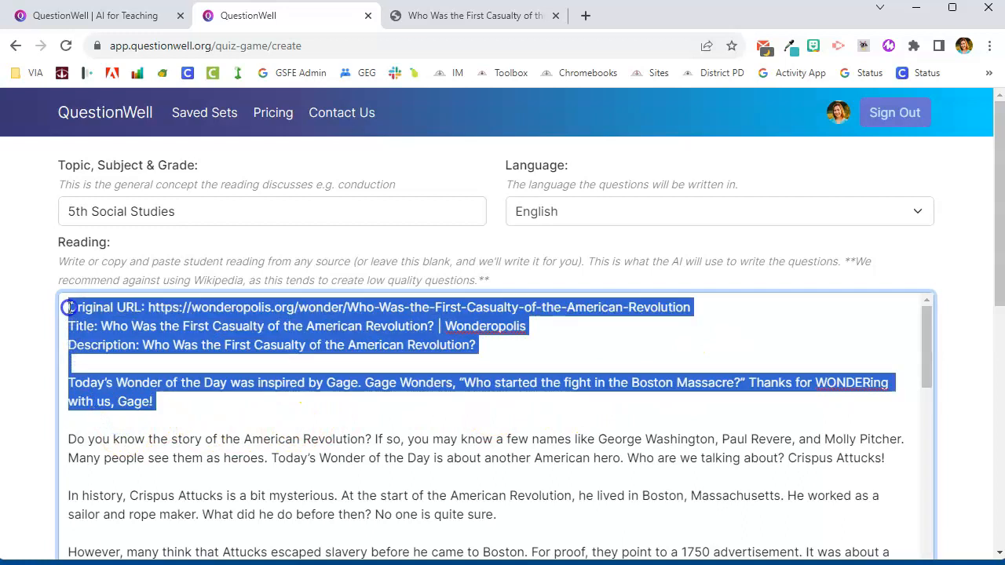
# Step: Review the pasted Crispus Attucks reading through to its memorial ending, about 595 of 1,000 words
pyautogui.scroll(-3)
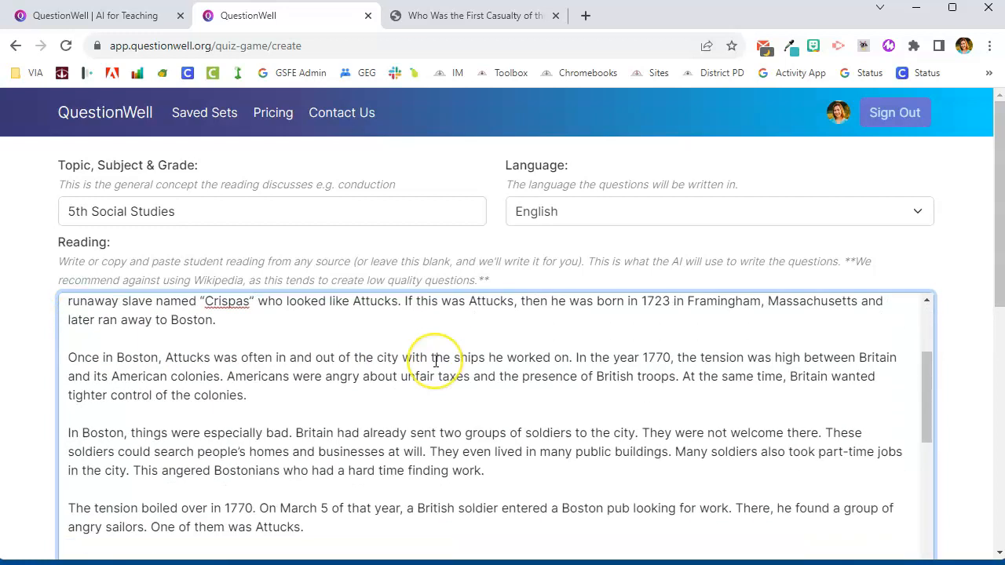
pyautogui.scroll(-3)
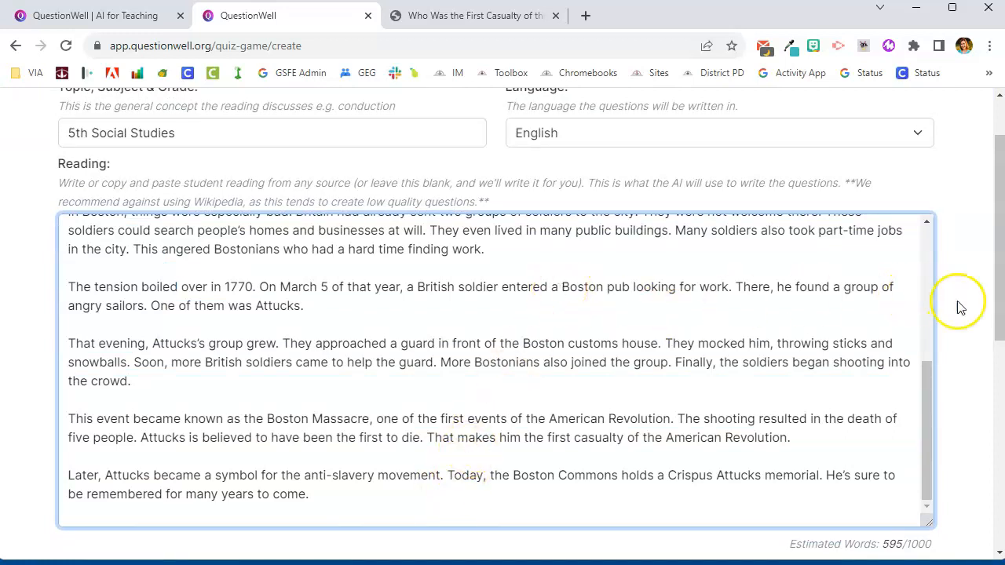
pyautogui.scroll(-3)
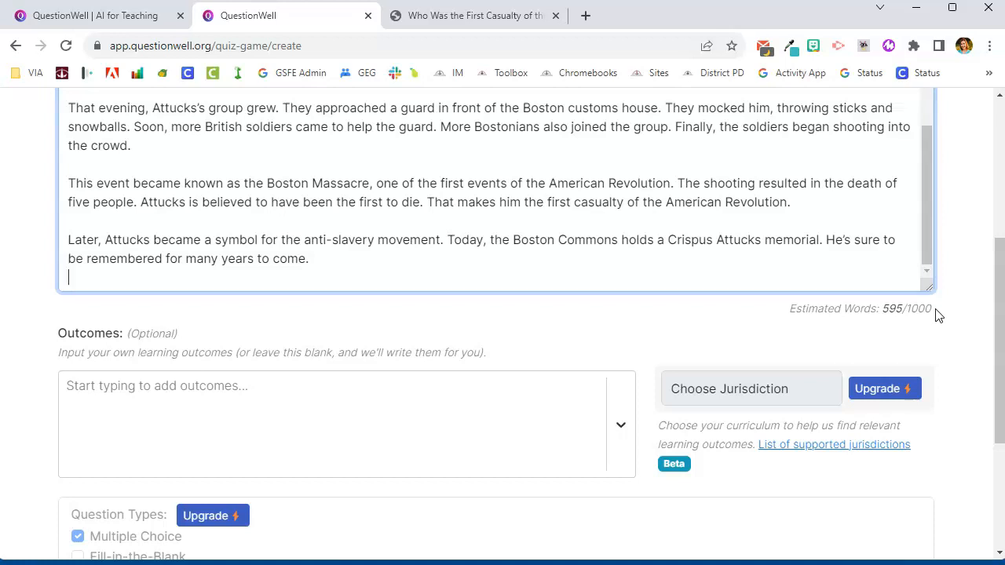
pyautogui.scroll(-3)
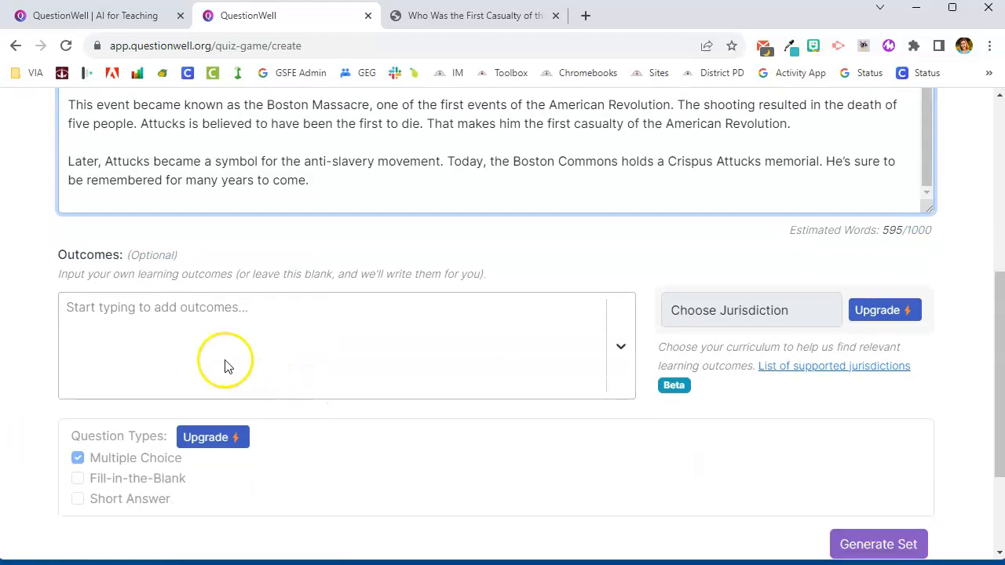
pyautogui.moveTo(174, 317)
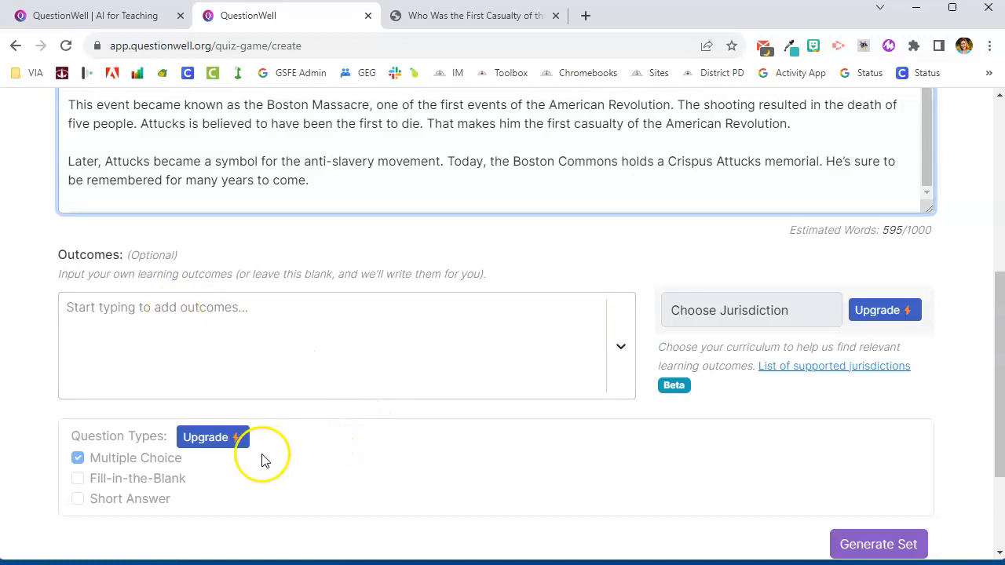
pyautogui.moveTo(214, 437)
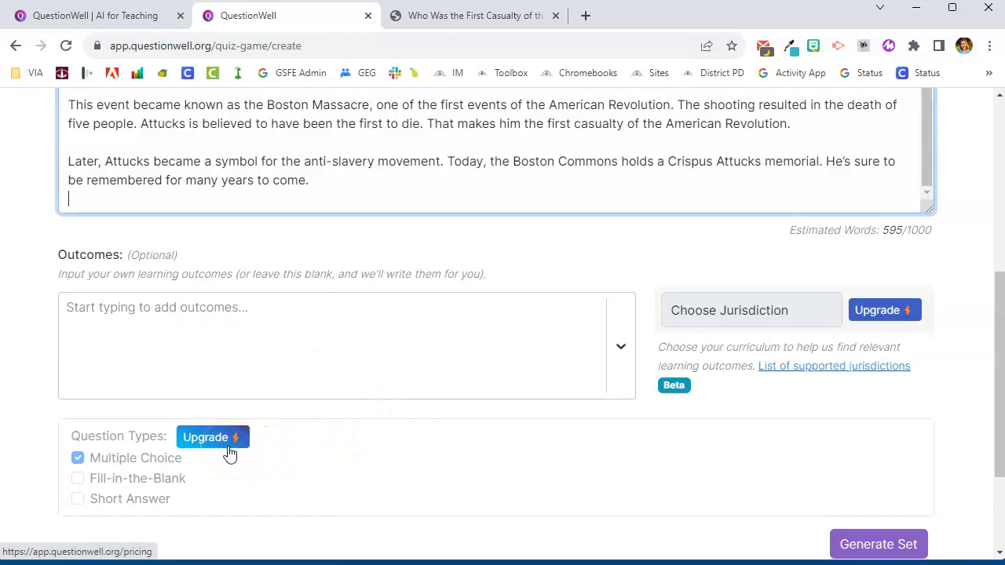
pyautogui.moveTo(223, 490)
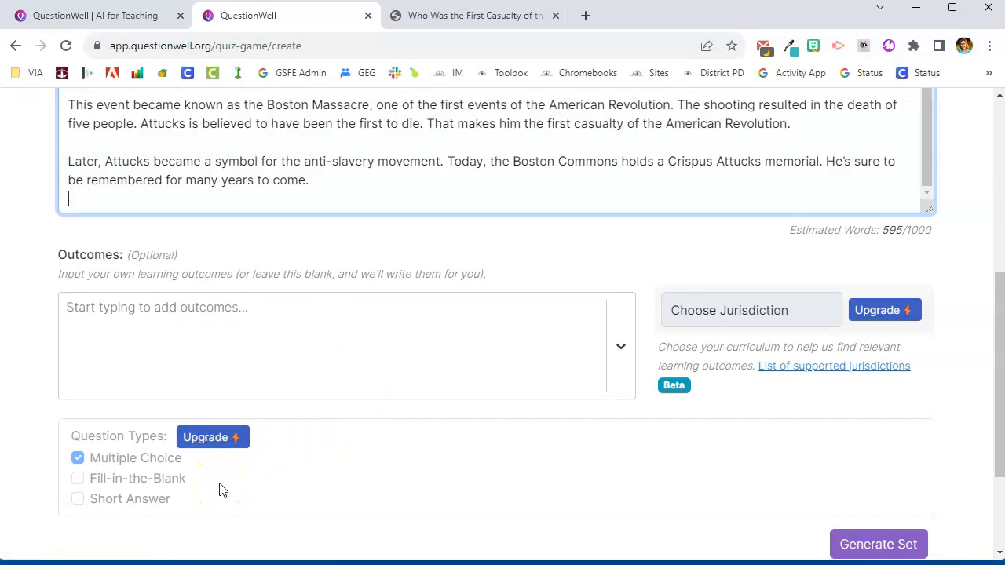
pyautogui.moveTo(751, 389)
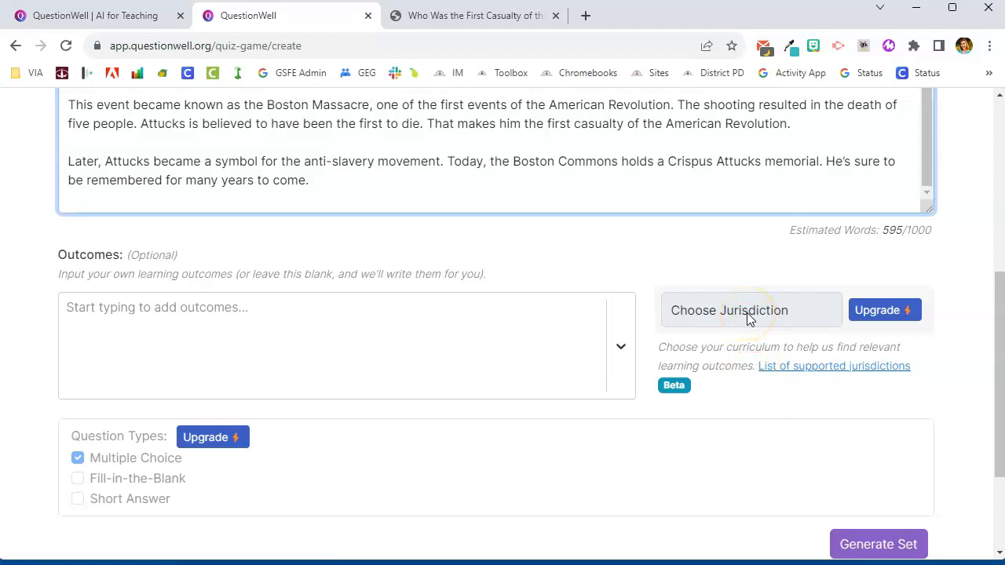
pyautogui.scroll(-3)
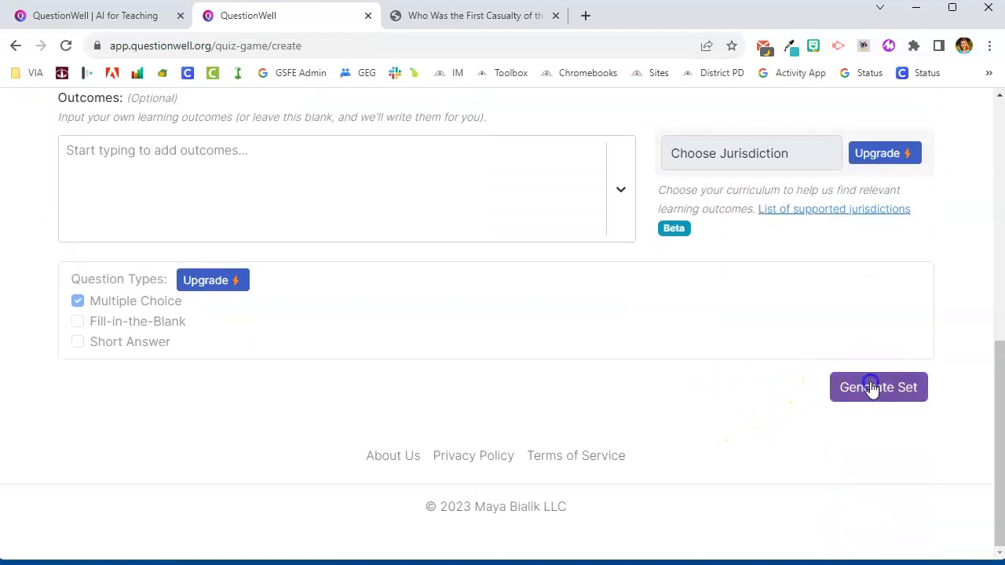
# Step: Generate the multiple-choice question set from the Crispus Attucks reading
pyautogui.click(878, 386)
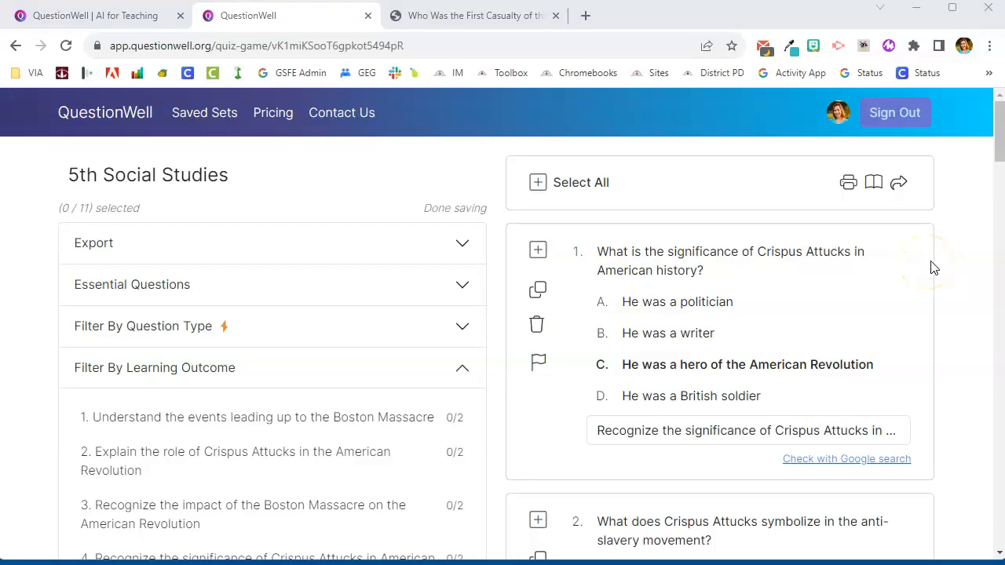
pyautogui.moveTo(941, 245)
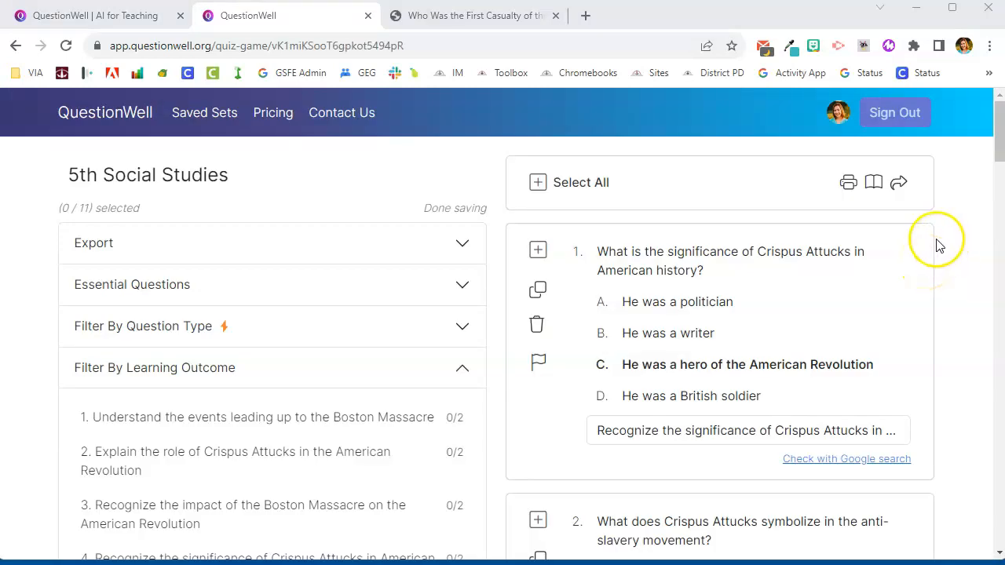
pyautogui.moveTo(966, 279)
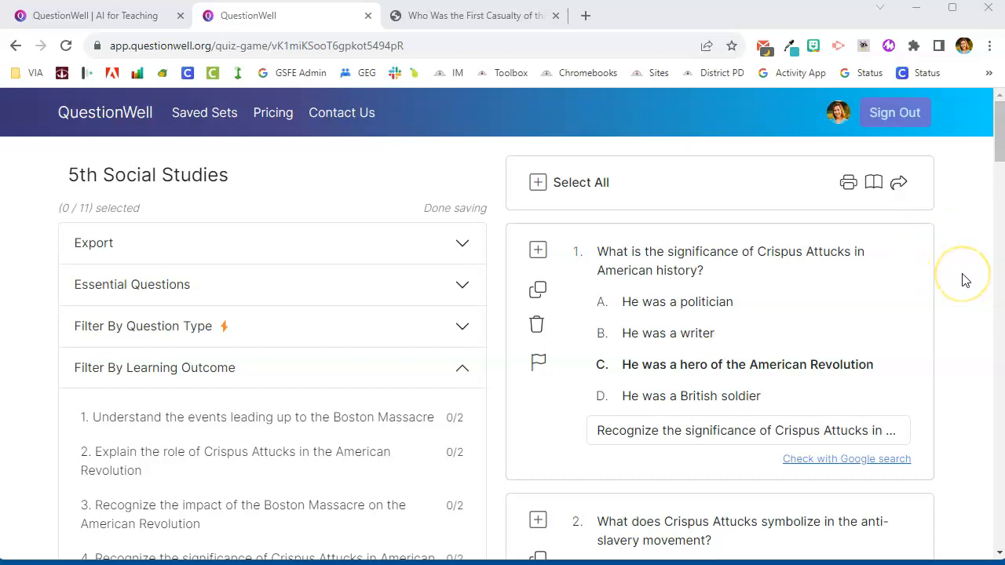
pyautogui.scroll(-3)
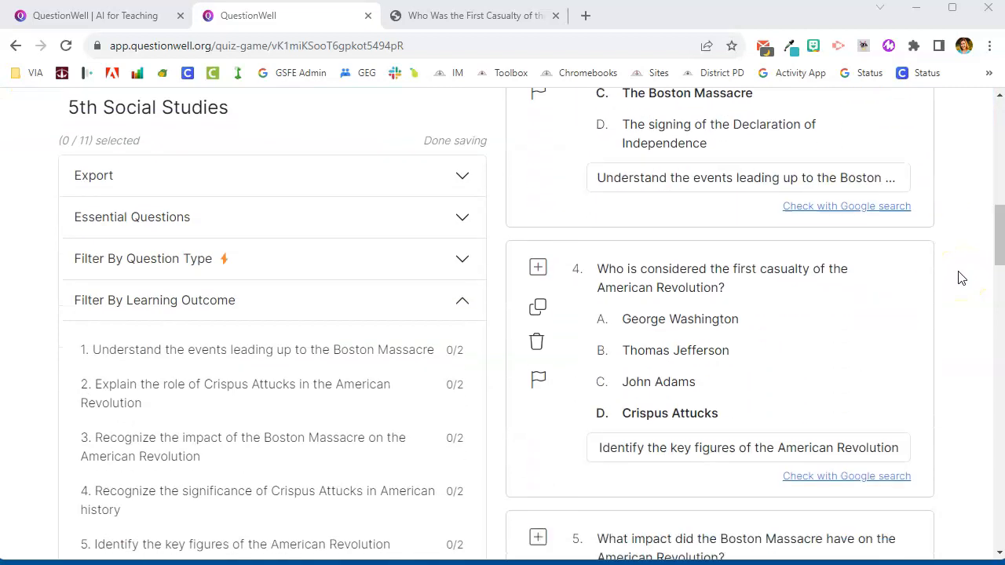
pyautogui.scroll(-3)
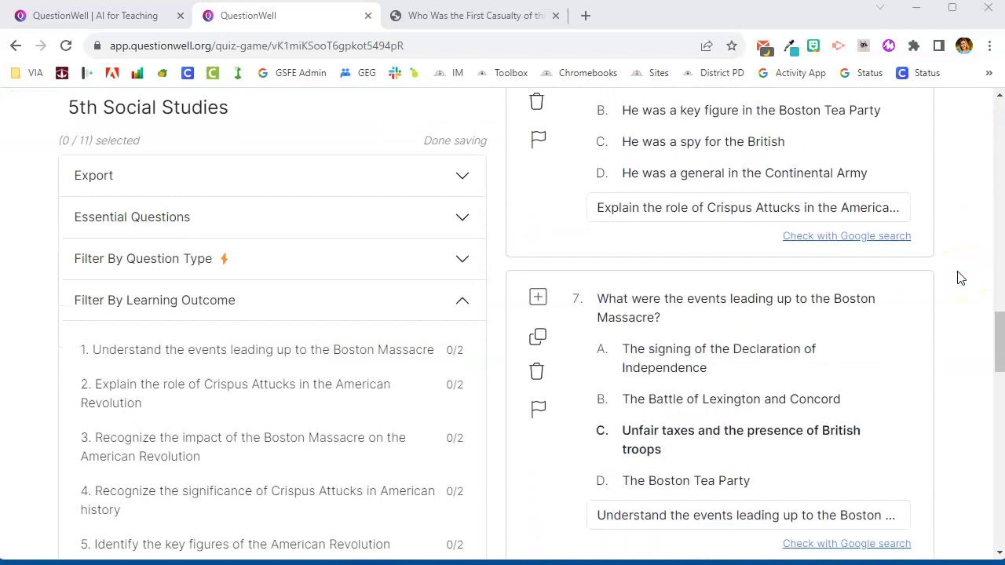
pyautogui.scroll(-3)
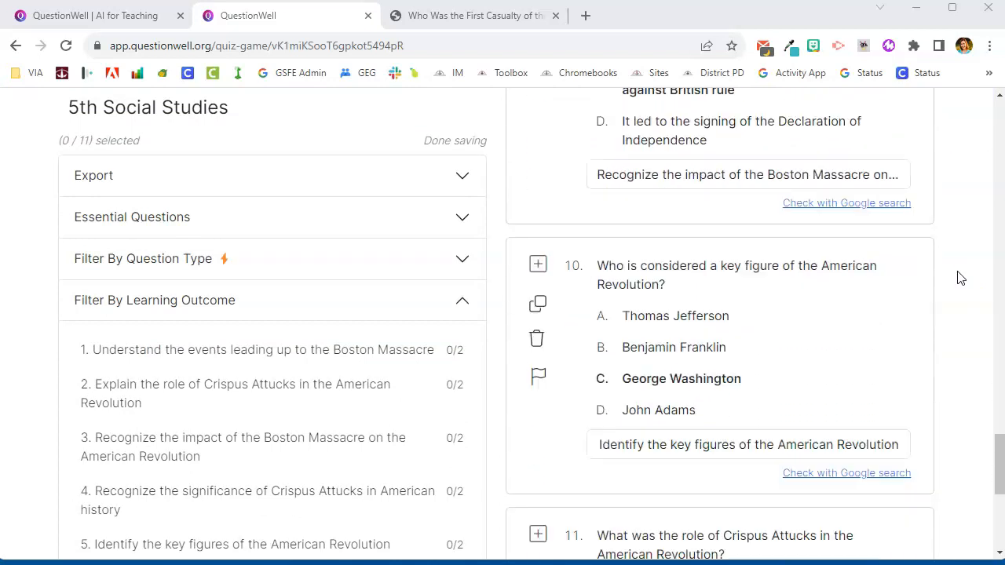
pyautogui.scroll(-3)
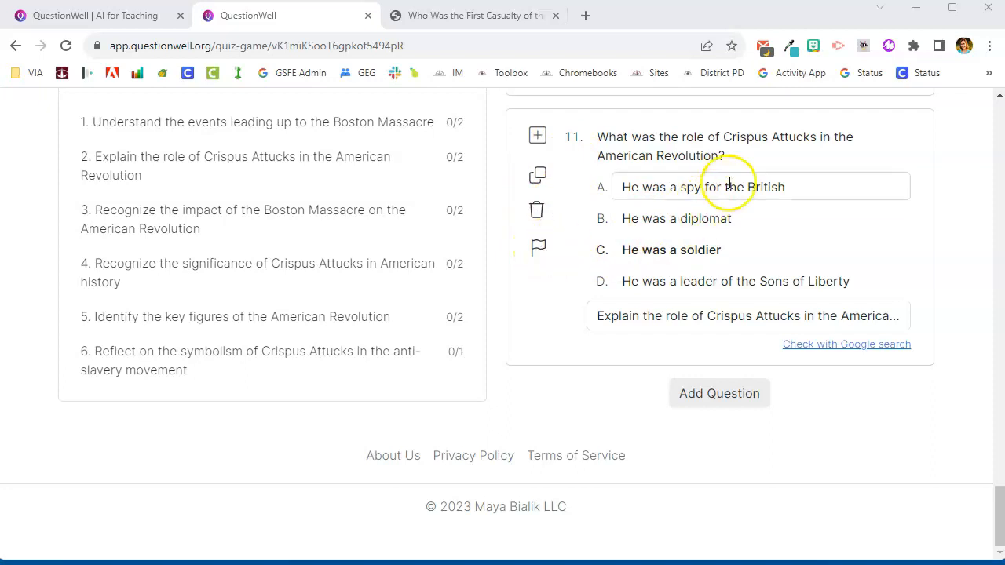
pyautogui.click(722, 146)
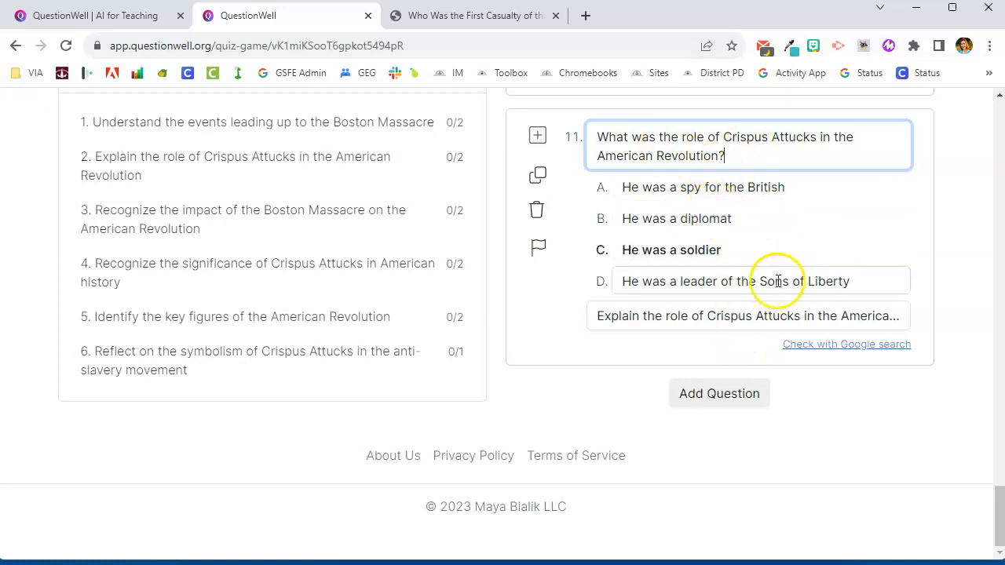
pyautogui.moveTo(847, 344)
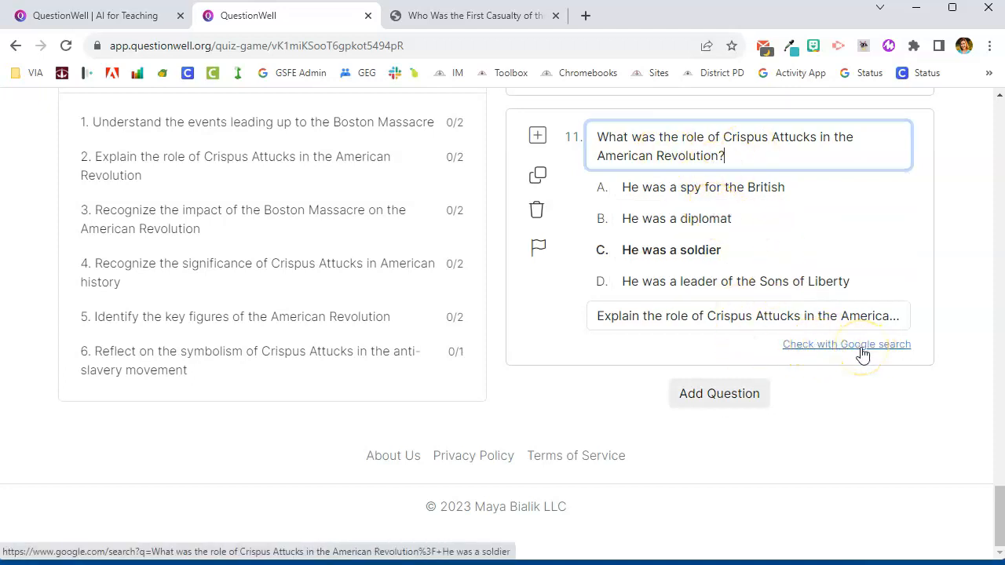
pyautogui.moveTo(989, 330)
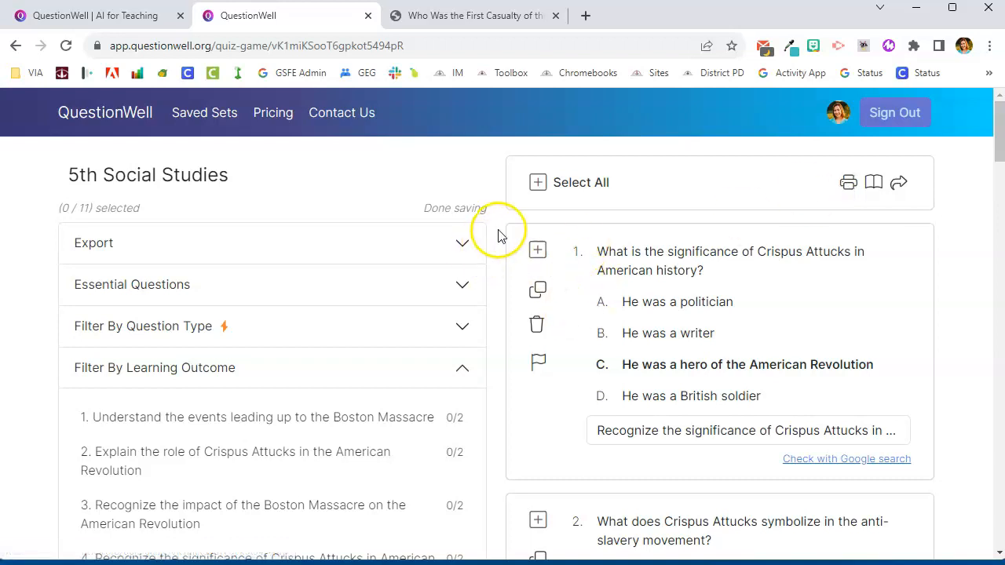
pyautogui.scroll(-3)
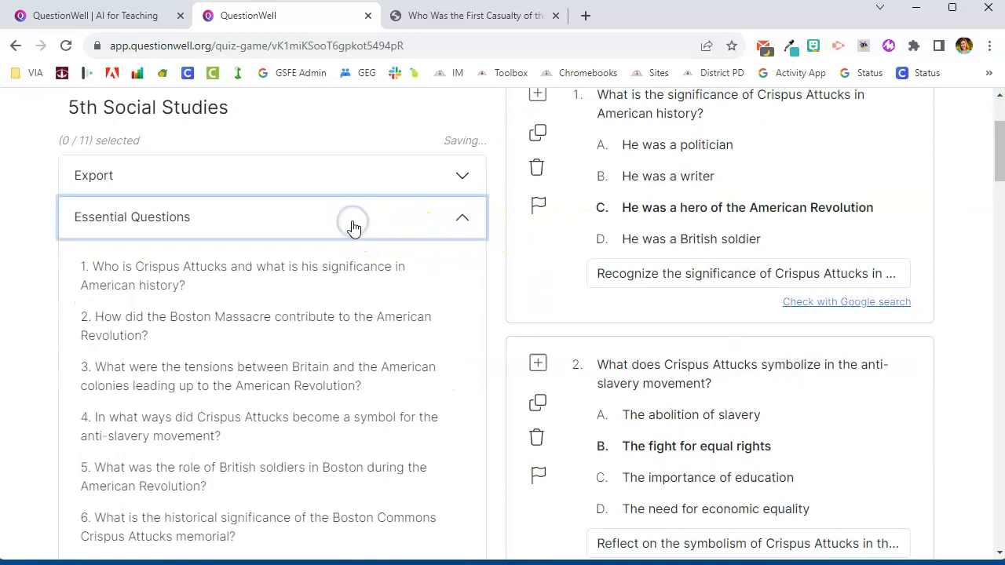
pyautogui.click(352, 220)
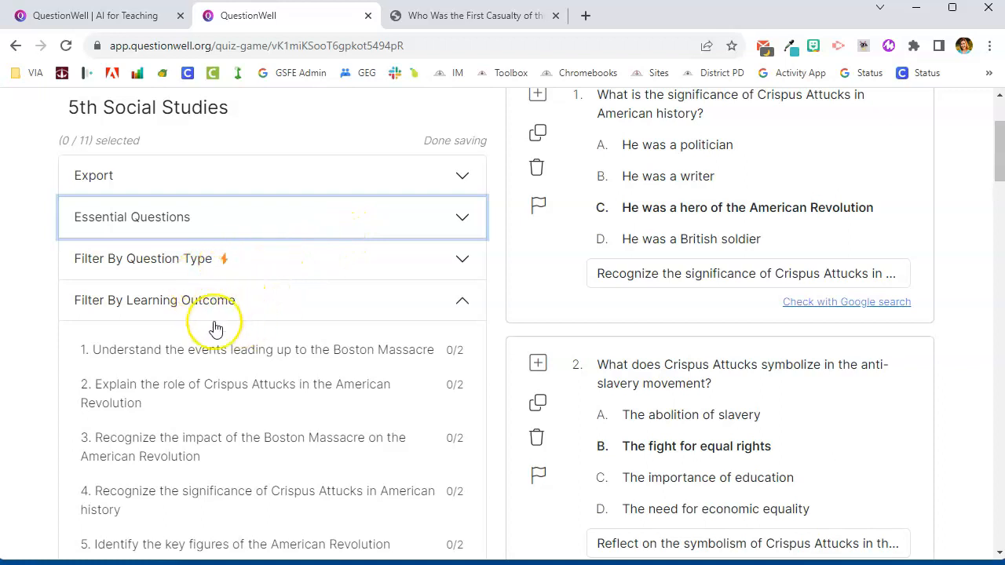
pyautogui.scroll(-3)
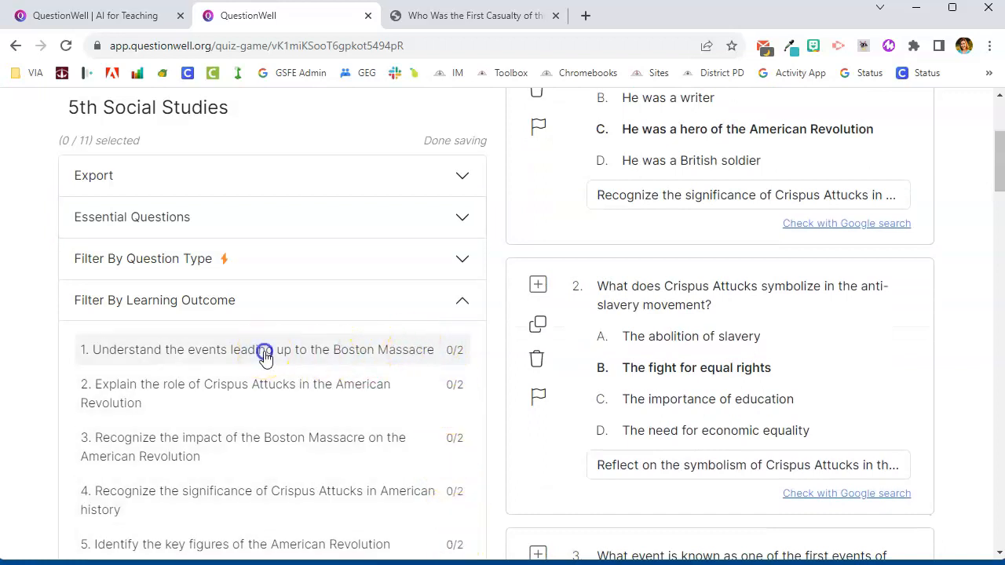
pyautogui.scroll(-3)
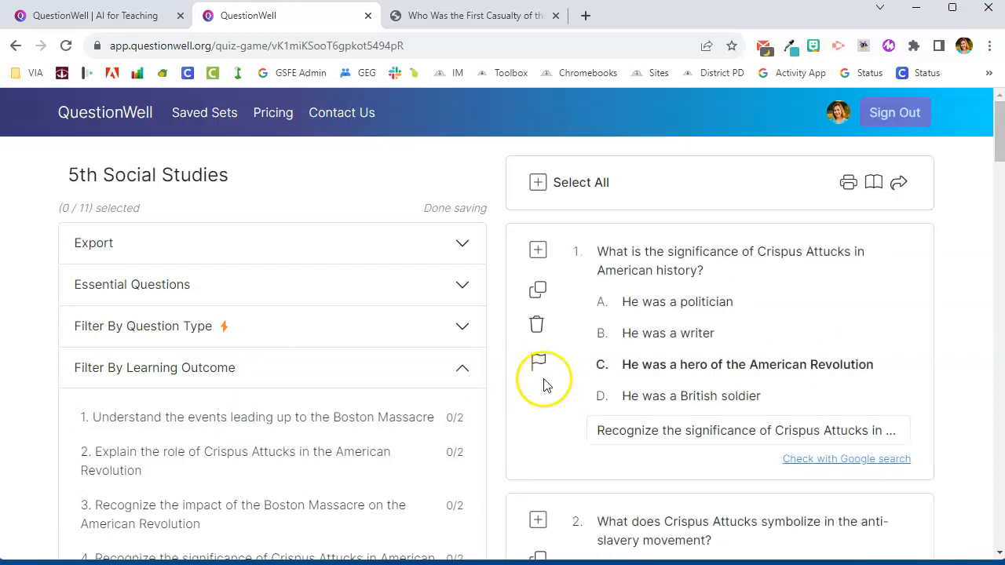
pyautogui.click(667, 333)
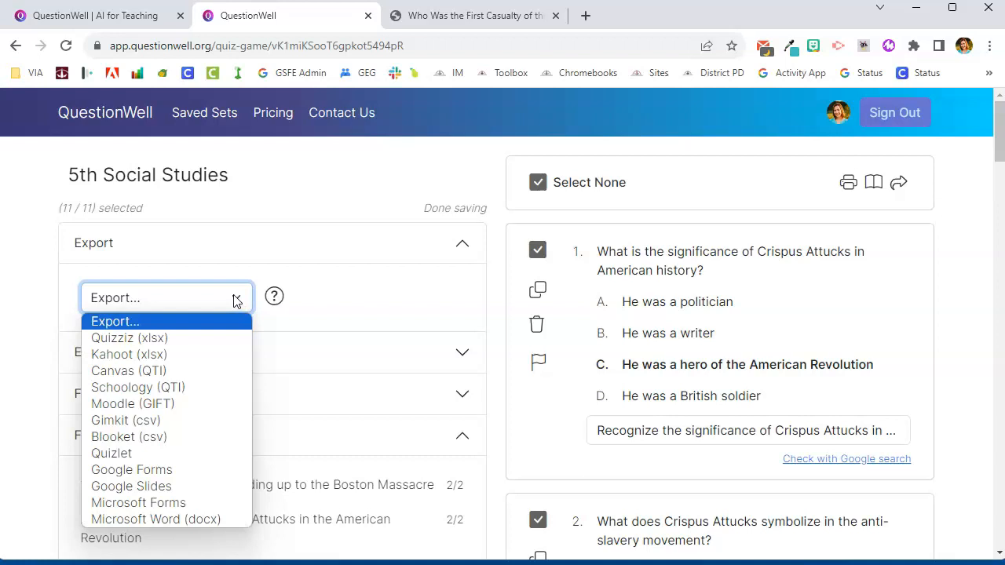
pyautogui.moveTo(129, 355)
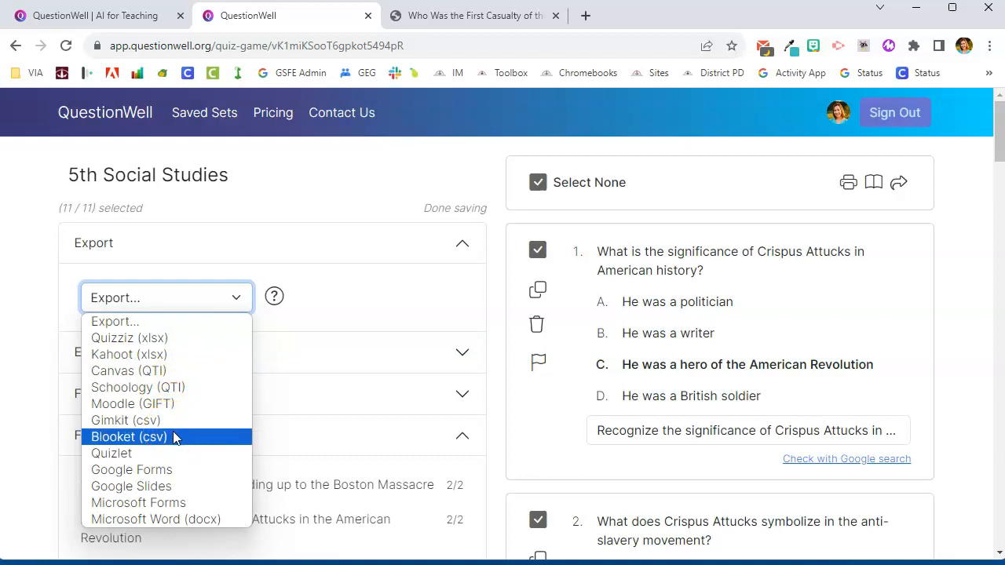
pyautogui.moveTo(111, 452)
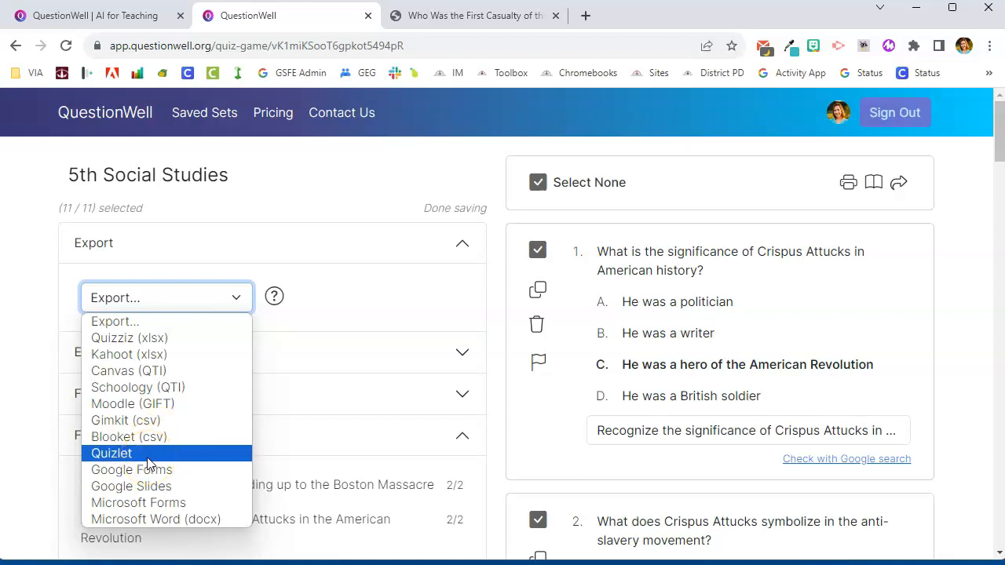
pyautogui.moveTo(132, 470)
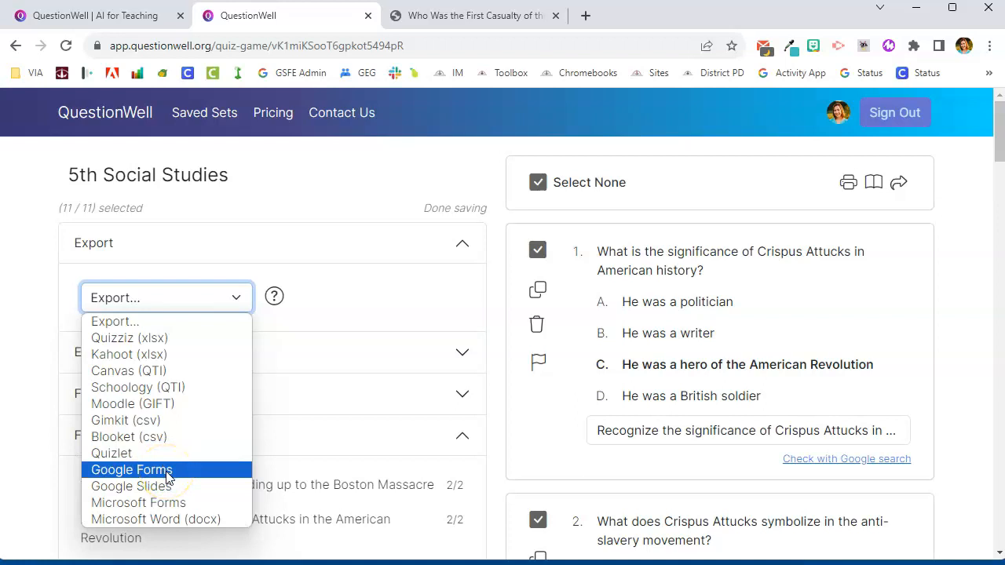
# Step: Export the 11 selected questions to Google Forms and view the resulting quiz
pyautogui.click(165, 242)
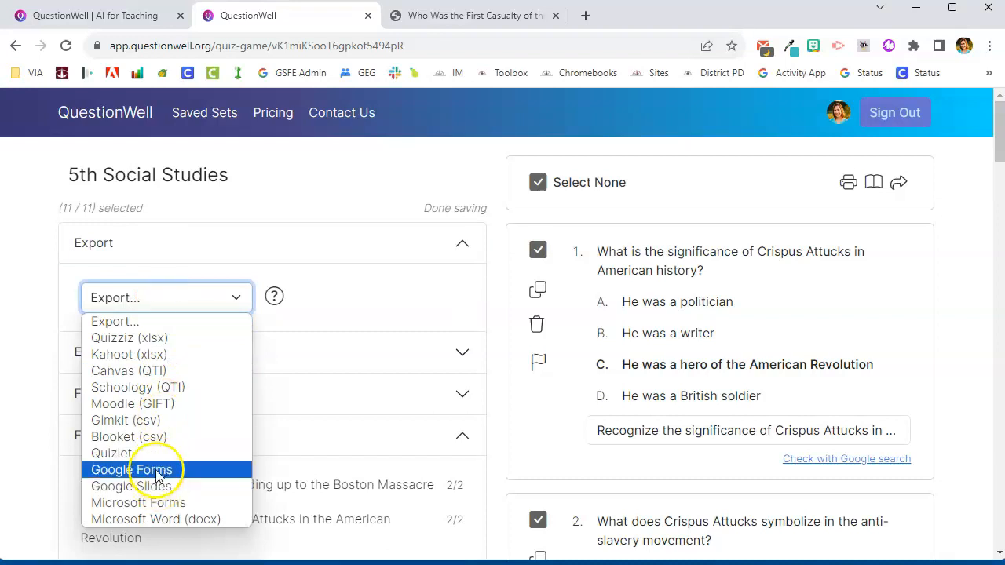
pyautogui.click(132, 470)
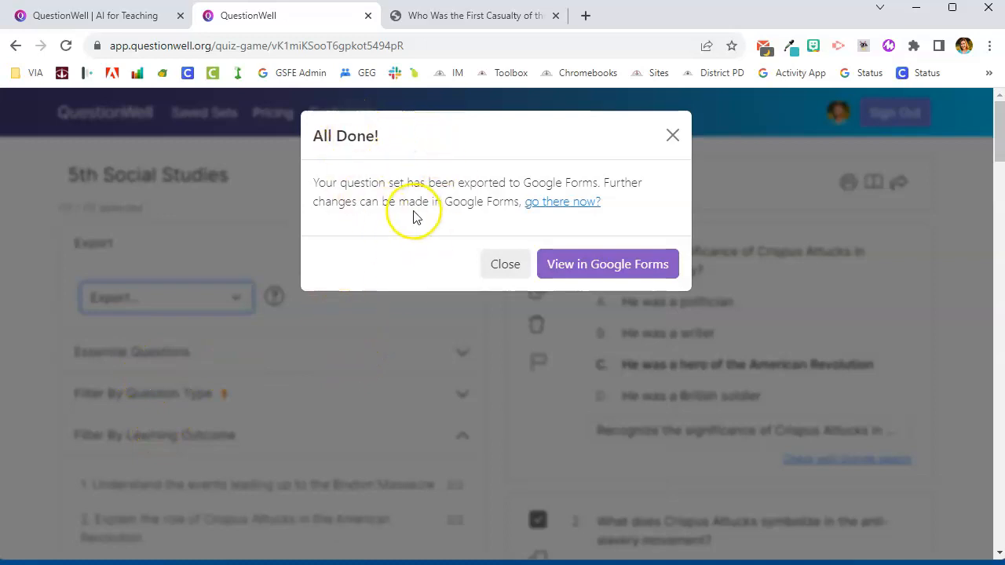
pyautogui.click(606, 264)
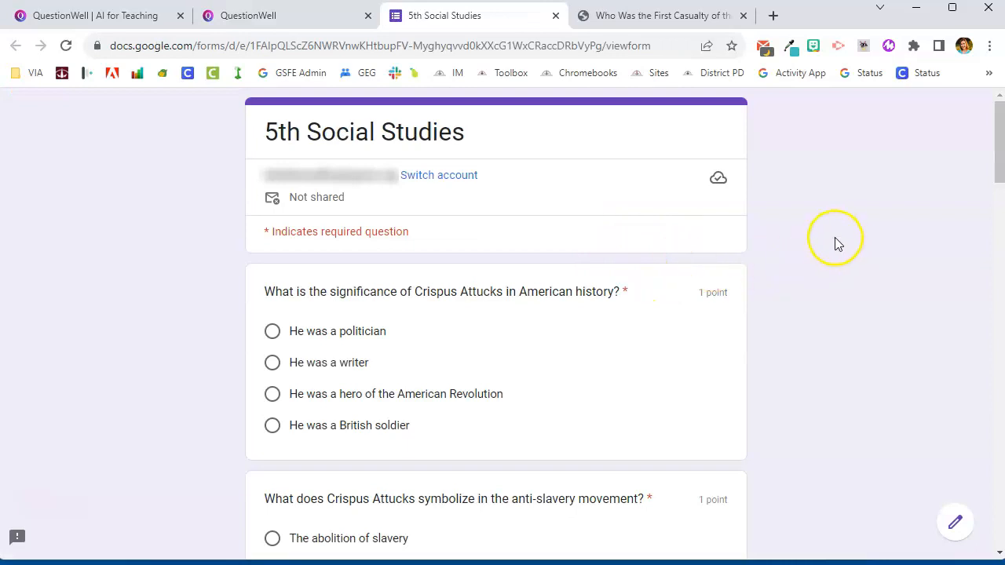
pyautogui.moveTo(836, 224)
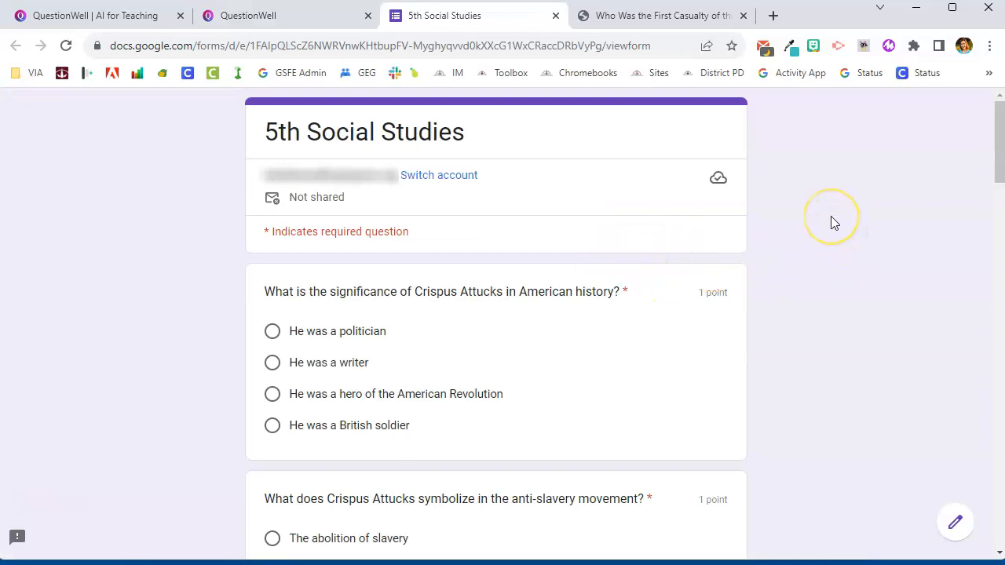
# Step: Look over the 5th Social Studies form preview and switch it into the Google Forms editor
pyautogui.scroll(-3)
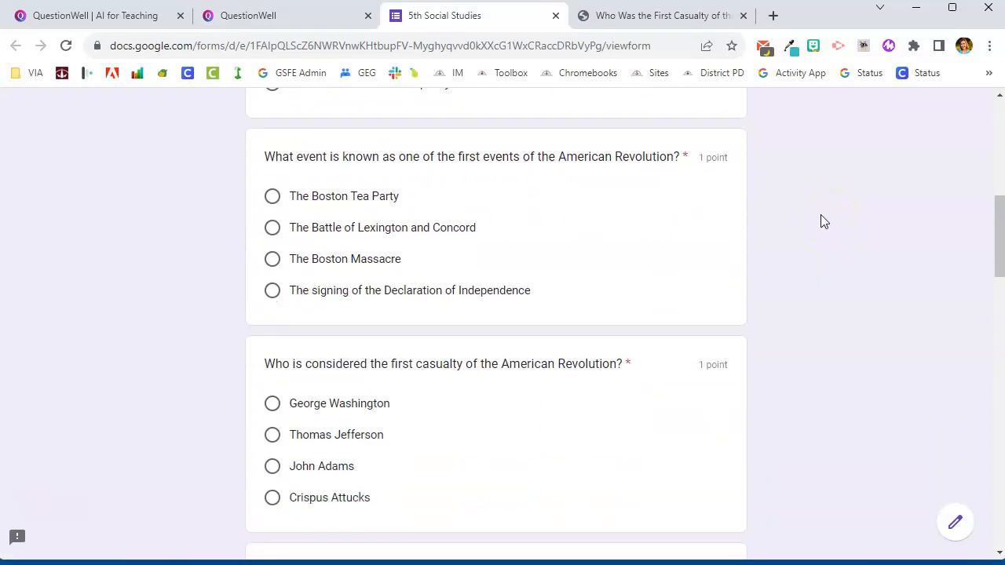
pyautogui.scroll(-3)
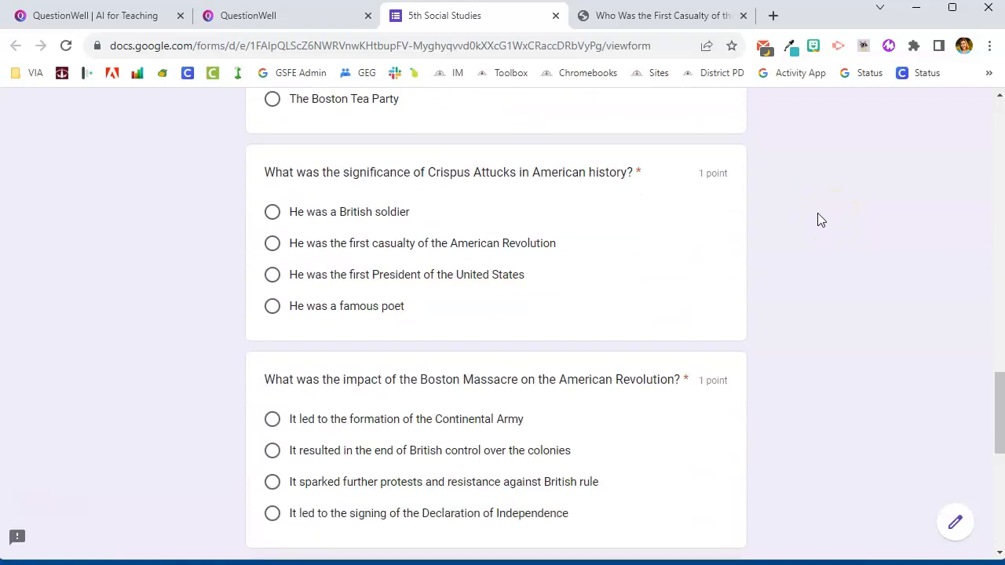
pyautogui.scroll(-3)
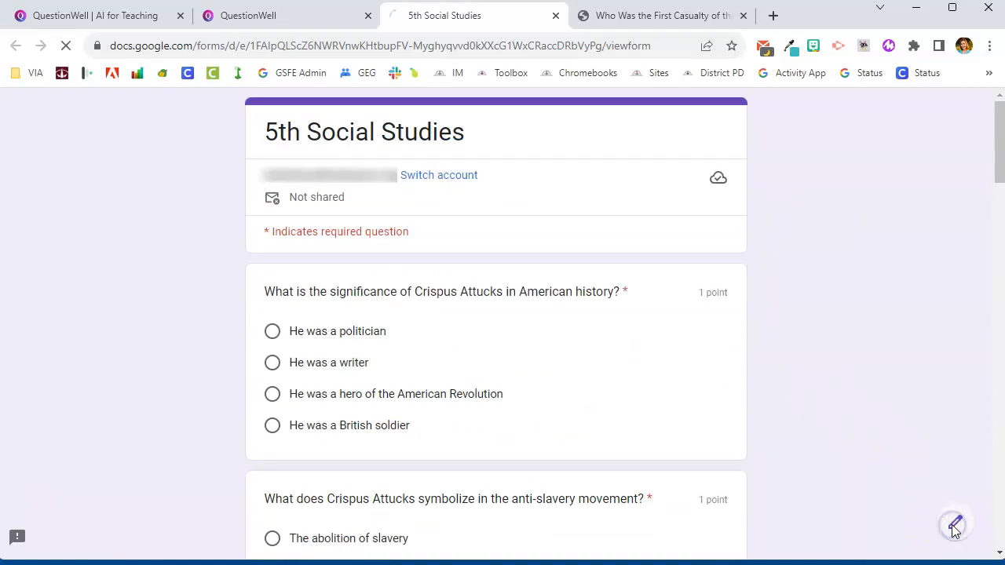
pyautogui.click(955, 525)
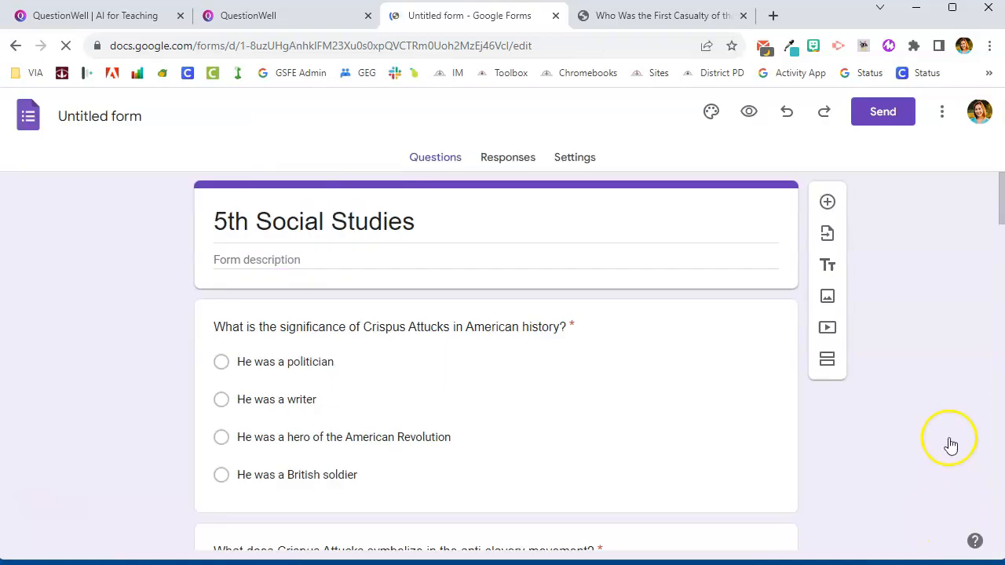